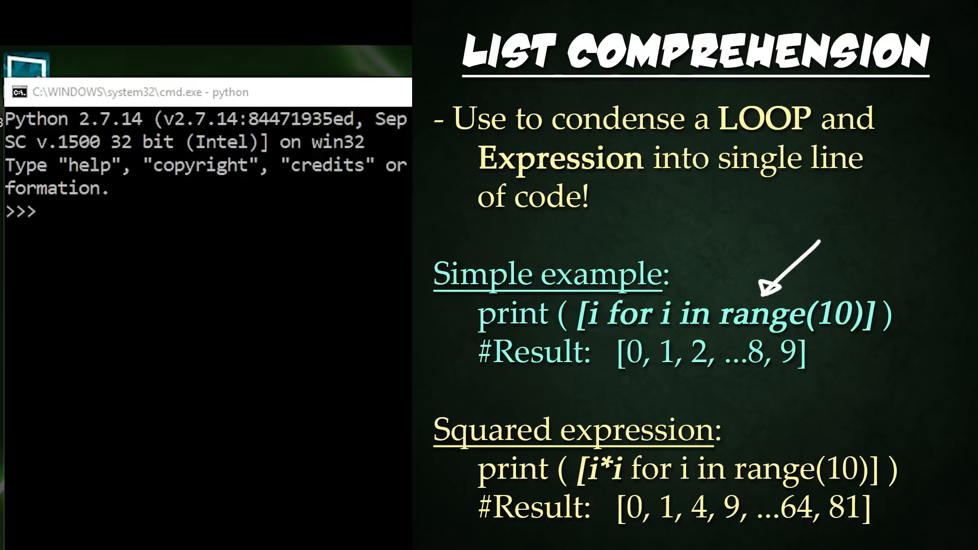
# - Print [i for i in range(10)] to list the numbers 0 through 9
pyautogui.write('print([i for i in range(10)])')
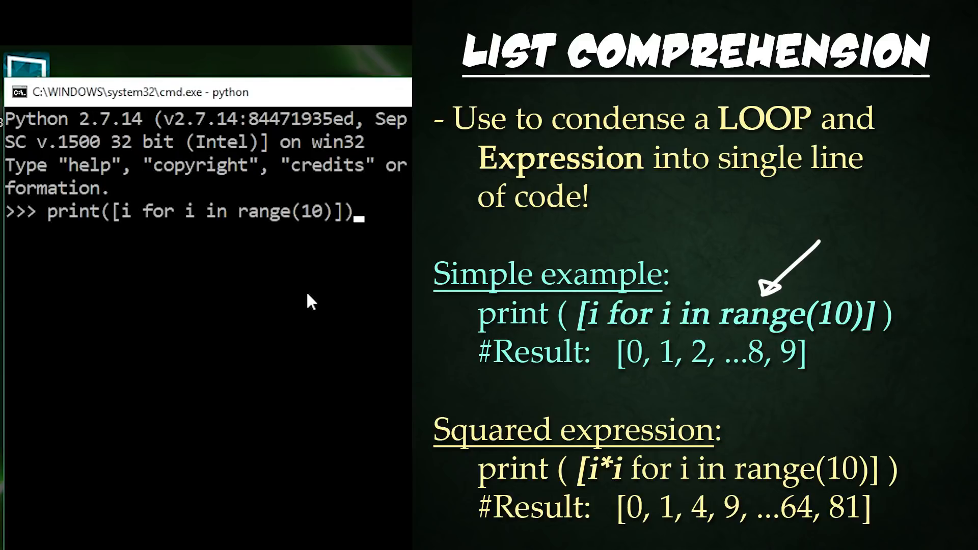
pyautogui.moveTo(68, 235)
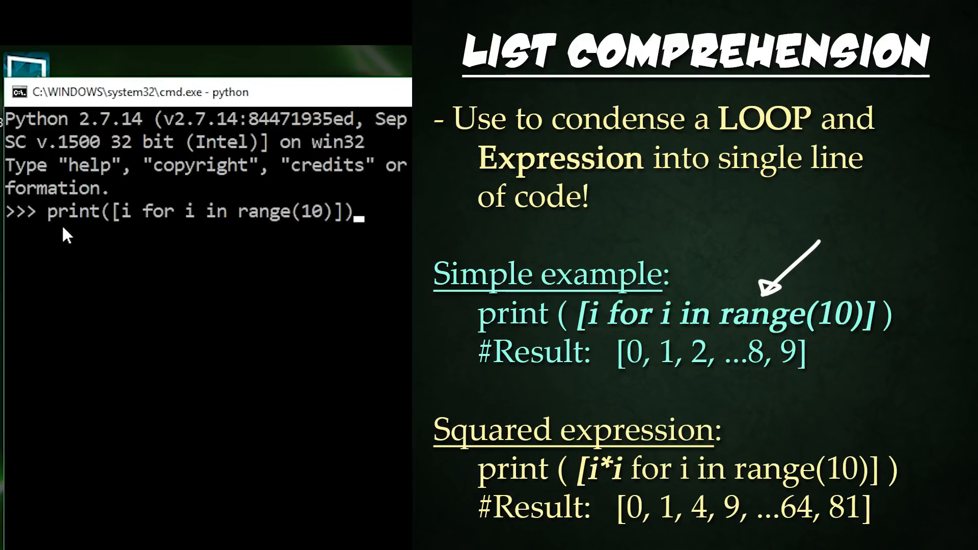
pyautogui.moveTo(118, 231)
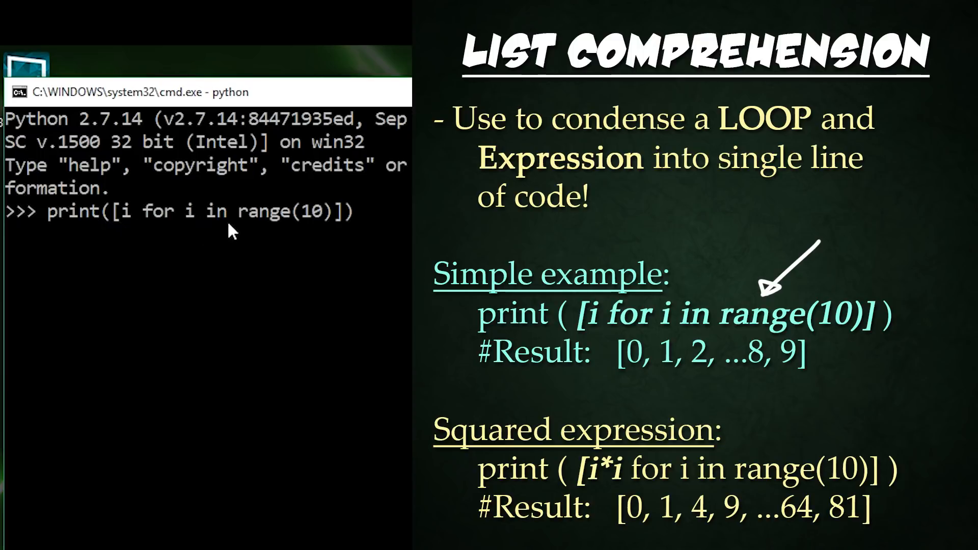
pyautogui.moveTo(407, 317)
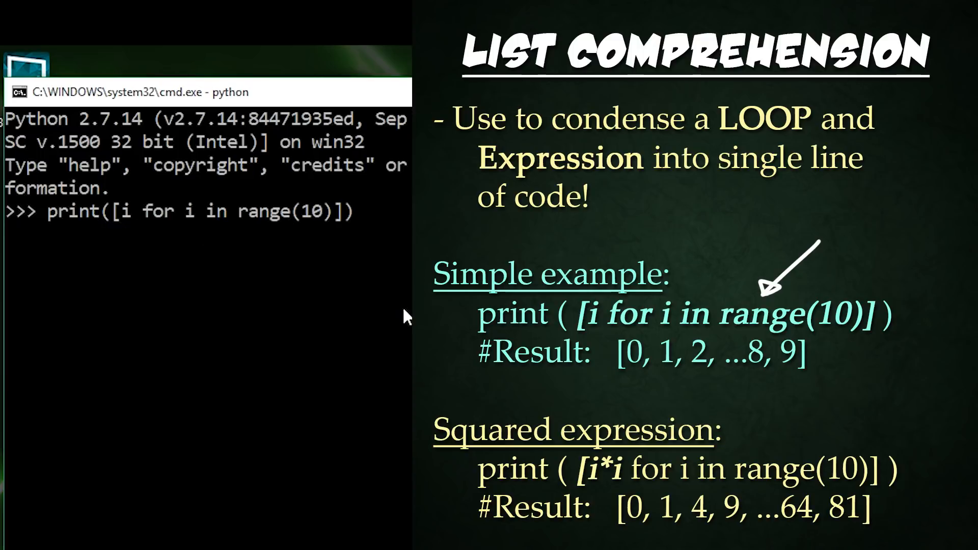
pyautogui.moveTo(366, 264)
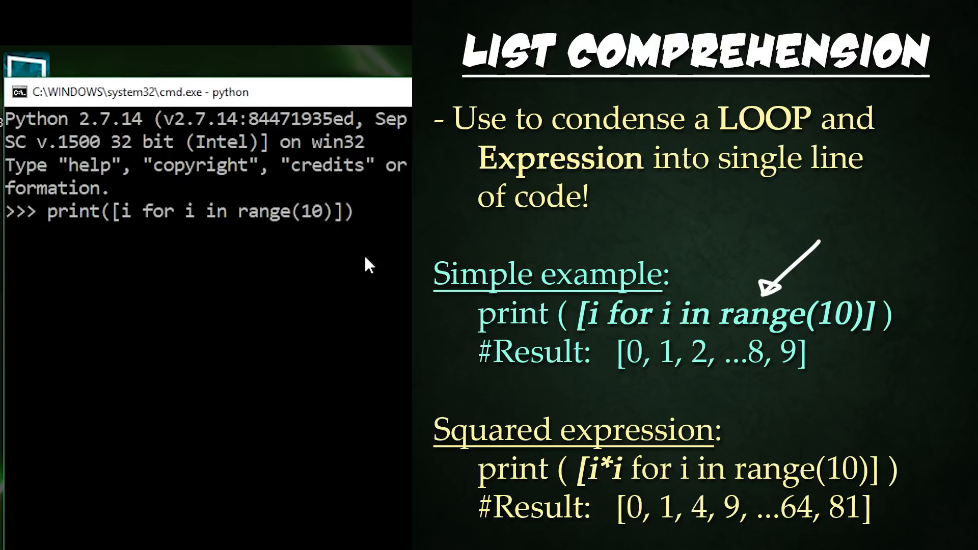
pyautogui.press('Return')
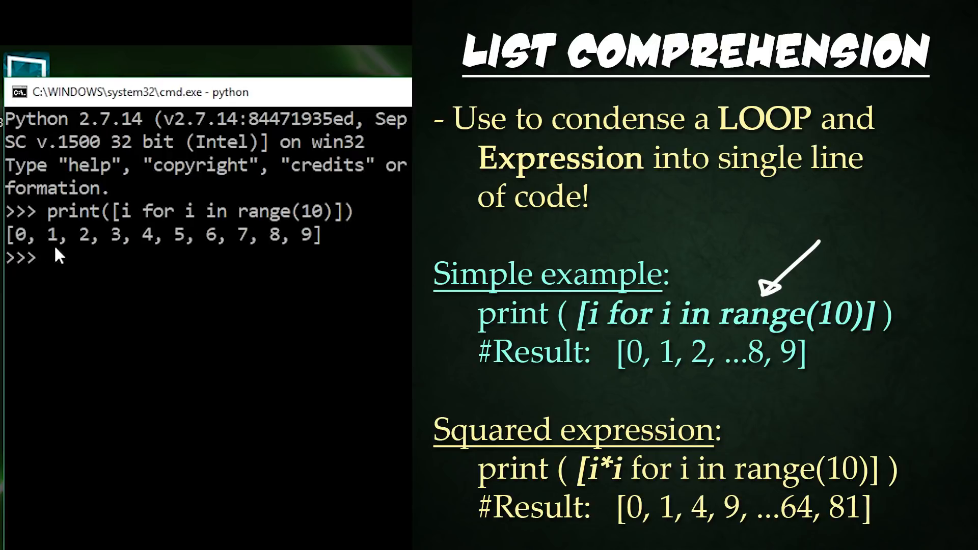
pyautogui.moveTo(330, 295)
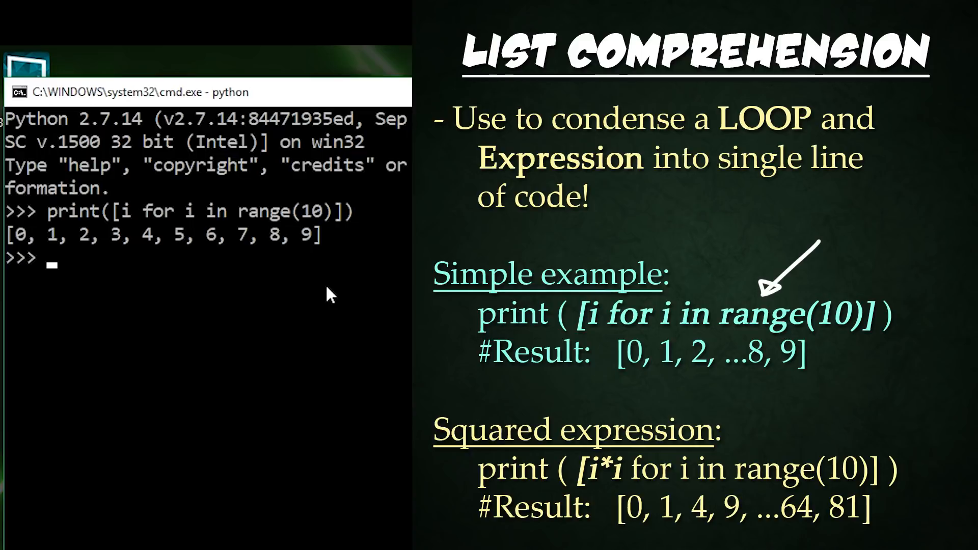
# - Print [i*i for i in range(10)] to show the squares 0 through 81
pyautogui.write('print([i*i for i in range(10)])')
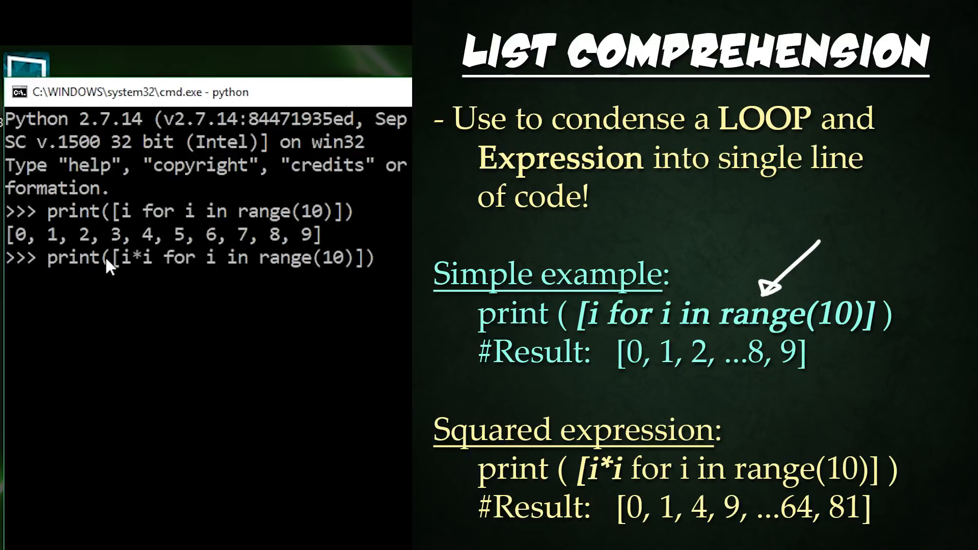
pyautogui.moveTo(168, 277)
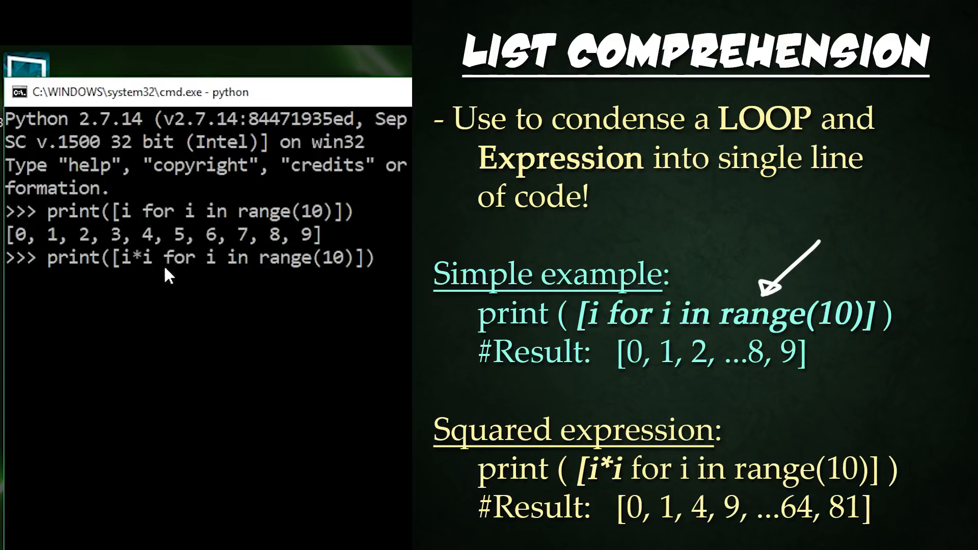
pyautogui.moveTo(268, 299)
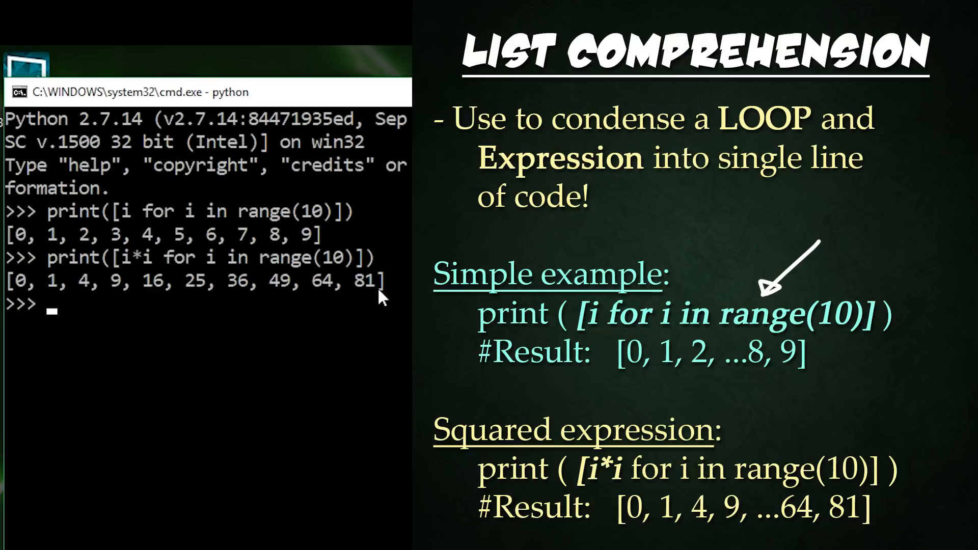
pyautogui.moveTo(142, 262)
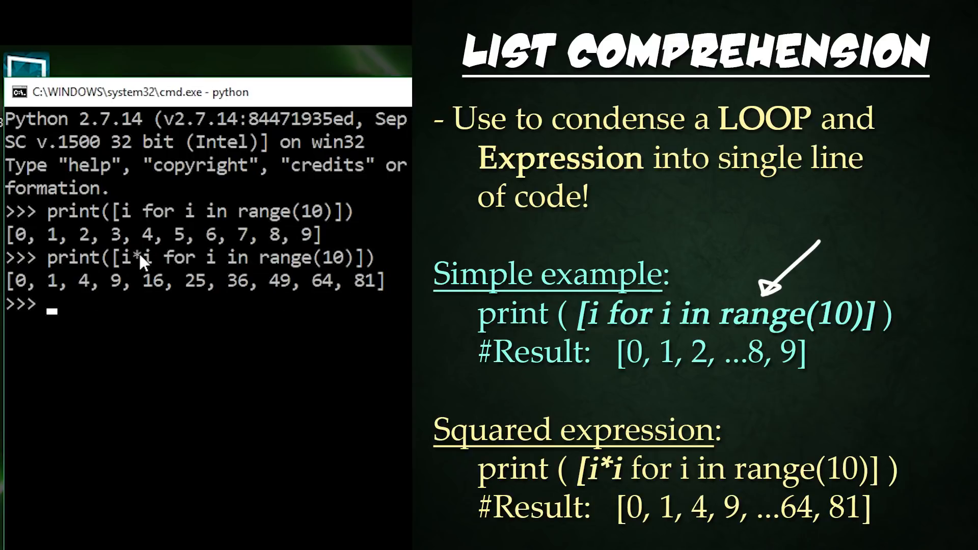
pyautogui.press('right')
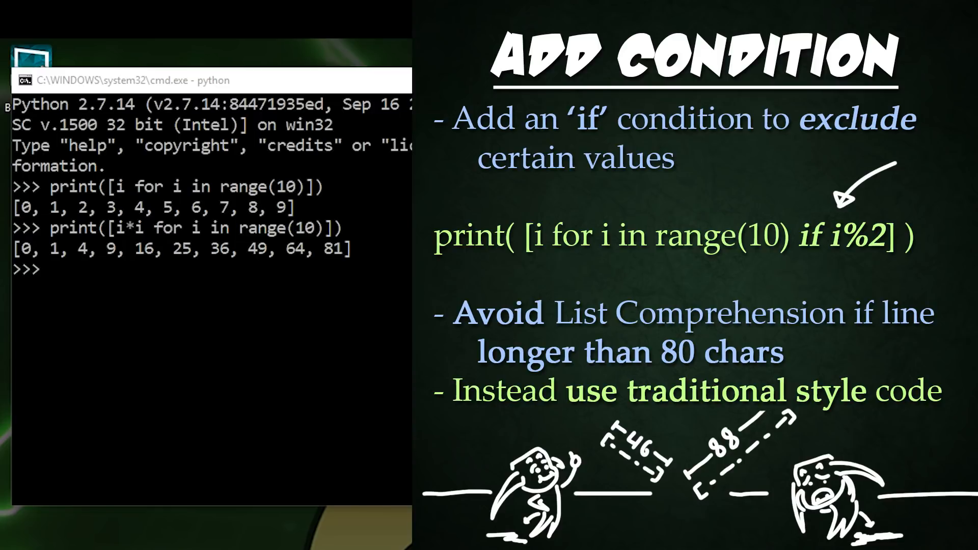
# - Enter print([i for i in range(10) if i%2]) to keep only the odd numbers
pyautogui.write('print([i for i in range(10) if i%2])')
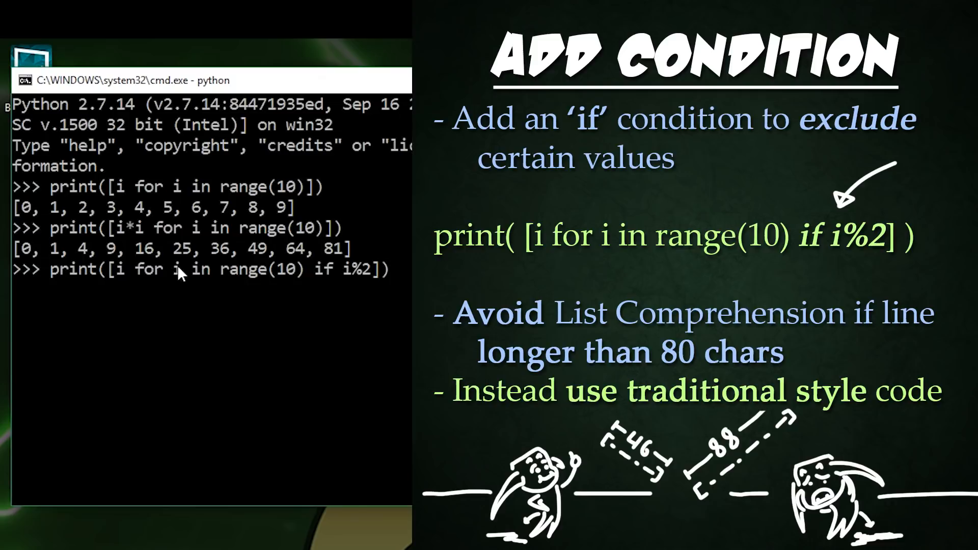
pyautogui.moveTo(124, 281)
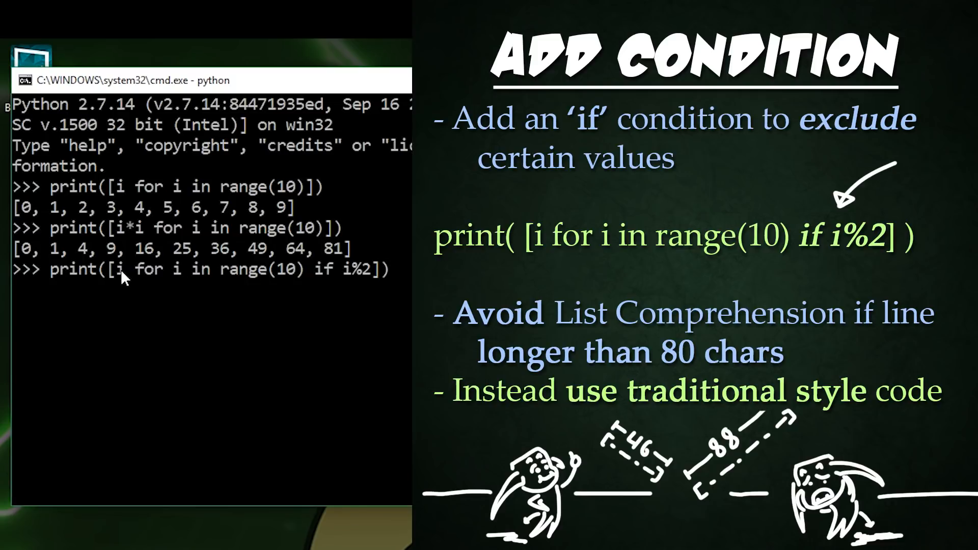
pyautogui.moveTo(335, 282)
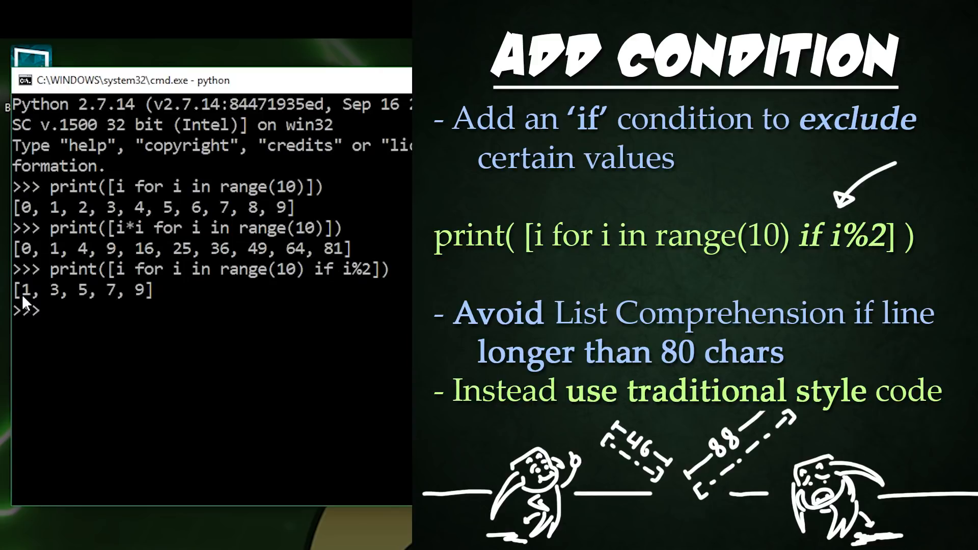
pyautogui.moveTo(120, 304)
pyautogui.write('print([i*50*(i*i+3*i + 14) for i in range(11,33,110) if i < 22 and i > 0])')
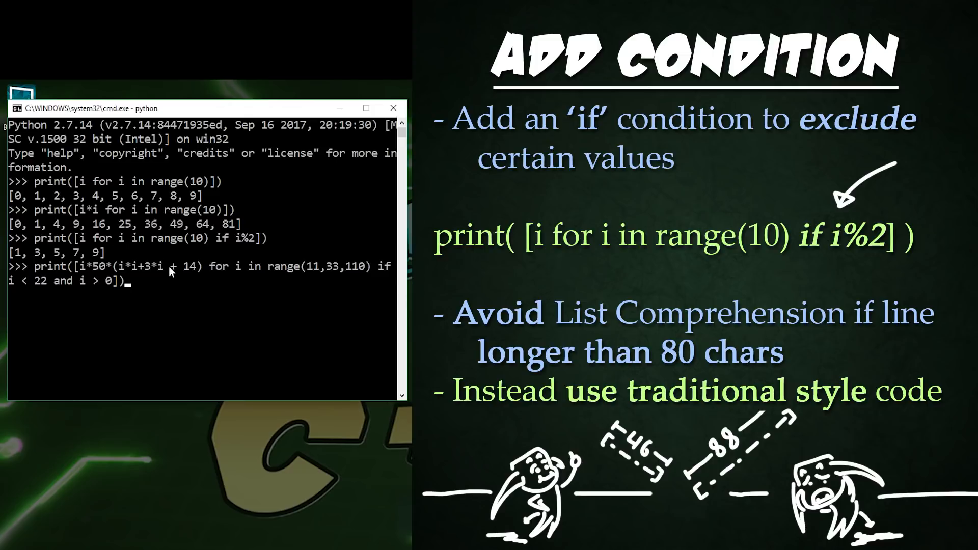
pyautogui.moveTo(343, 257)
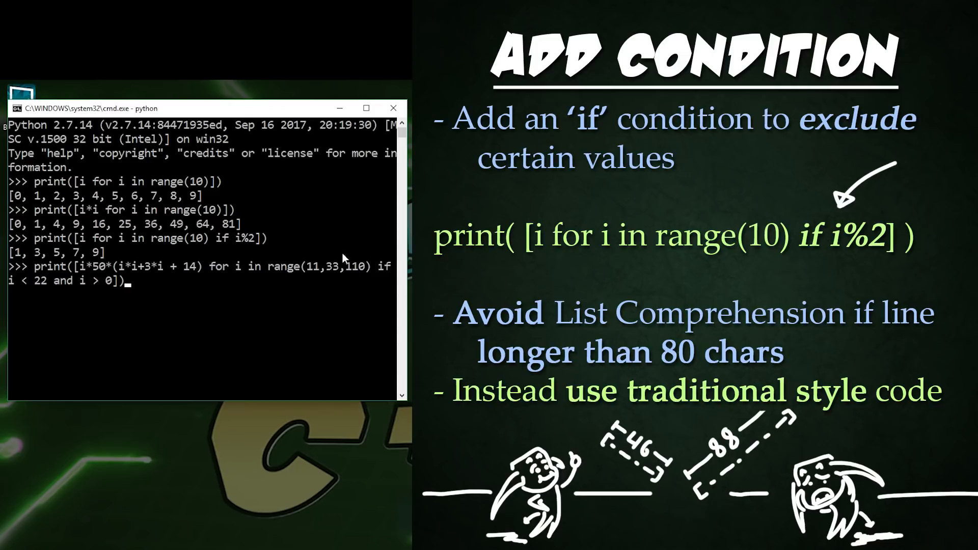
pyautogui.moveTo(71, 281)
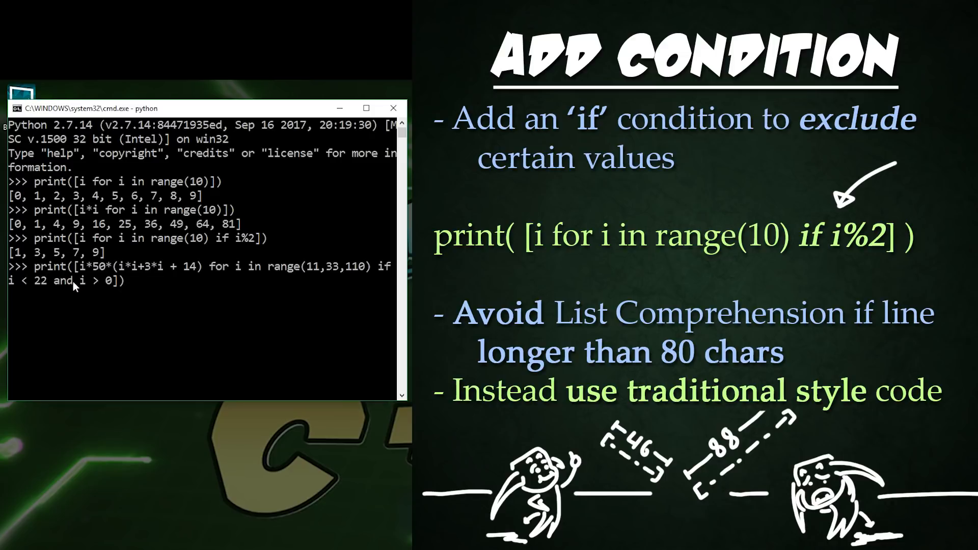
# - Run the i*50*(i*i+3*i+14) comprehension over range(11,33,110) with i<22 and i>0, getting [92400]
pyautogui.press('Return')
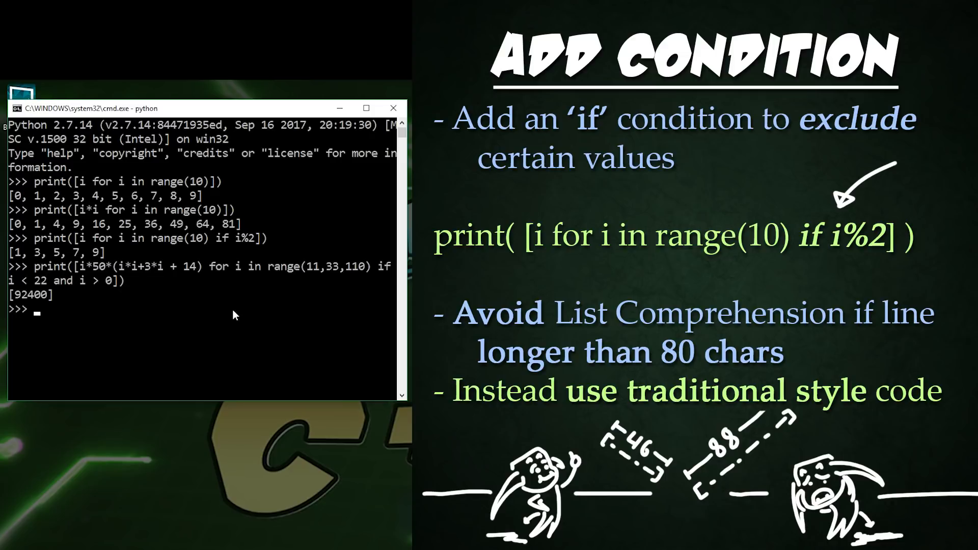
pyautogui.moveTo(256, 312)
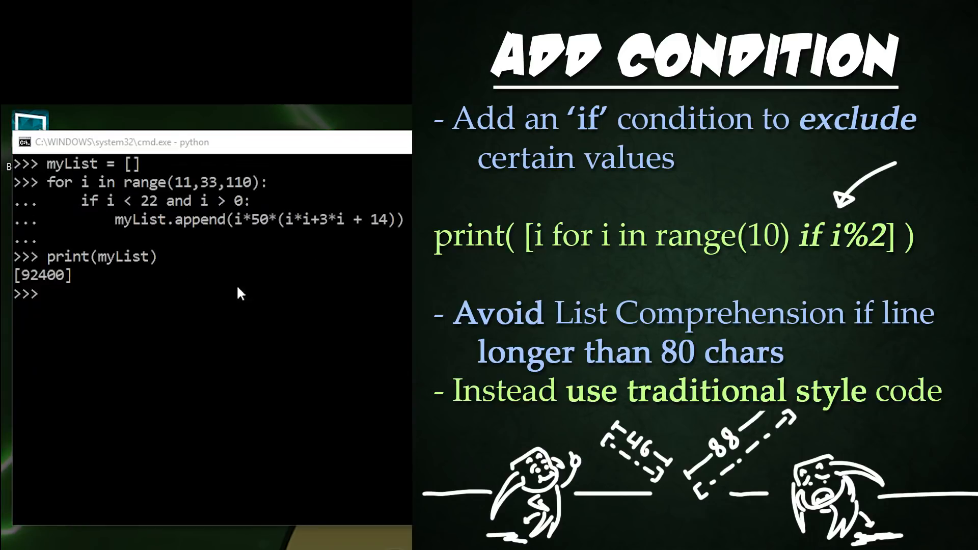
pyautogui.moveTo(56, 174)
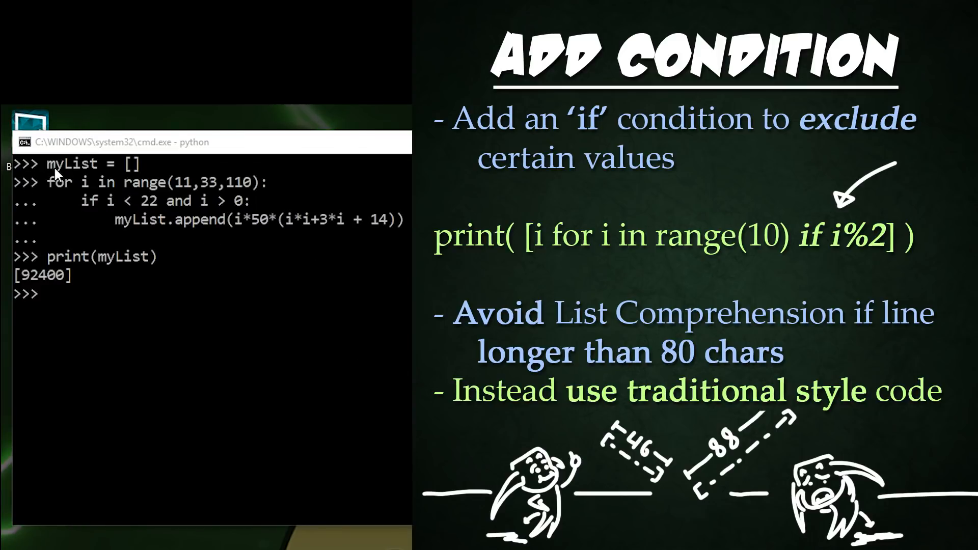
pyautogui.moveTo(65, 197)
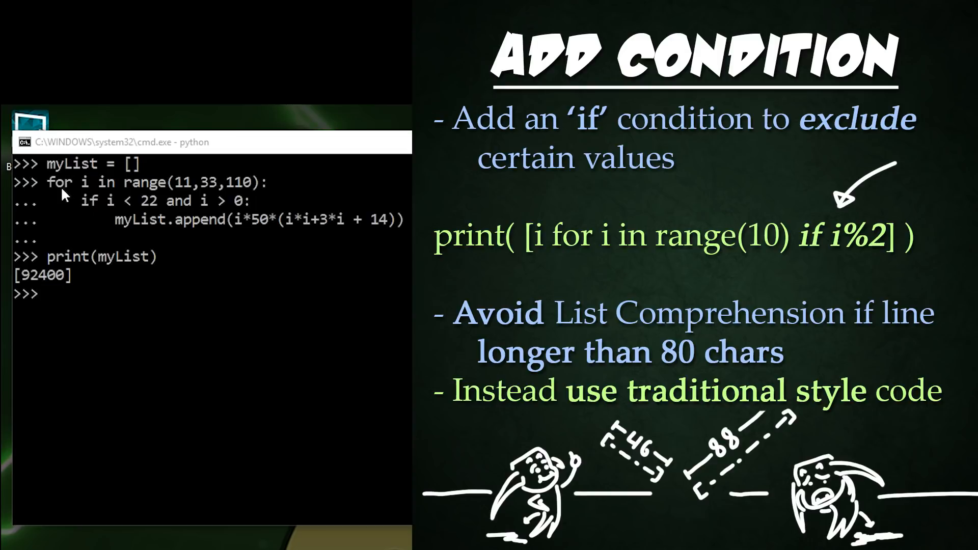
pyautogui.moveTo(162, 240)
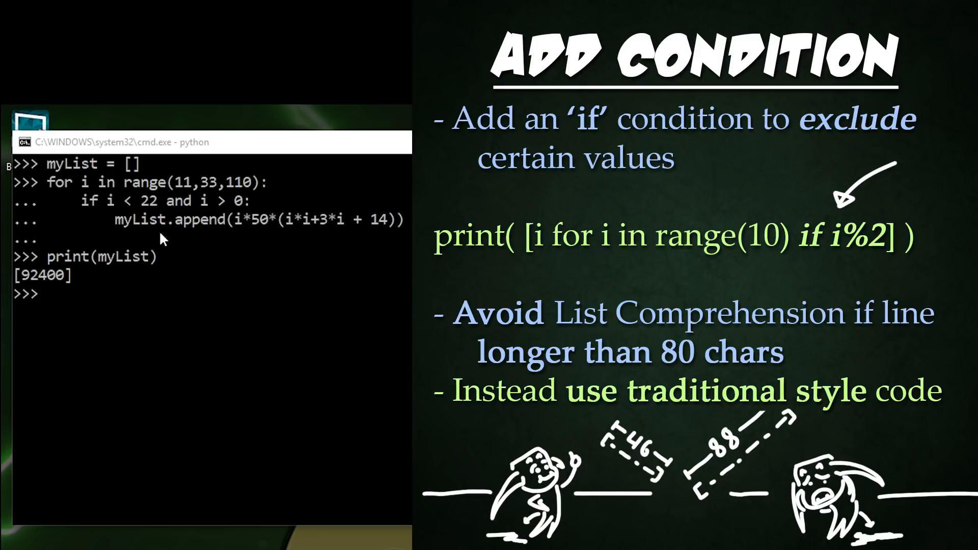
pyautogui.moveTo(266, 232)
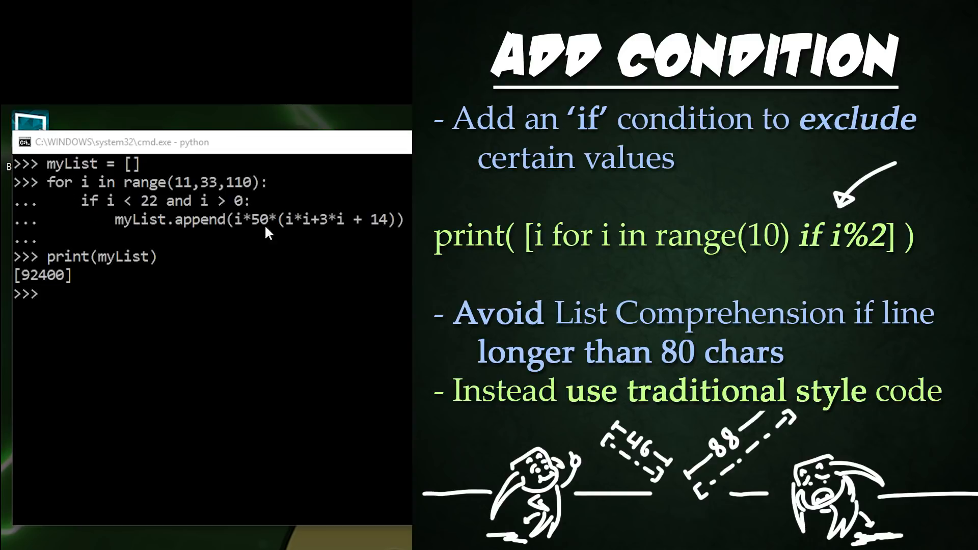
pyautogui.moveTo(156, 224)
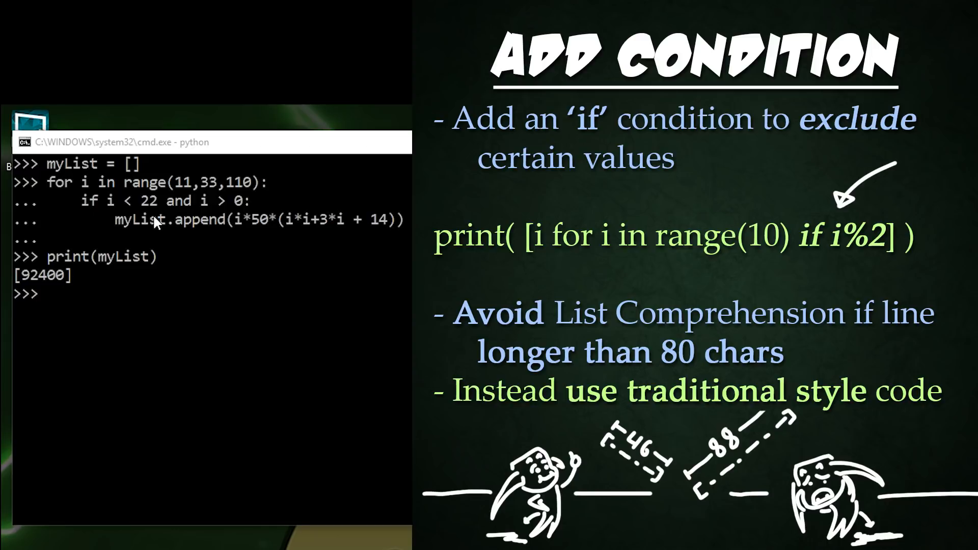
pyautogui.moveTo(157, 224)
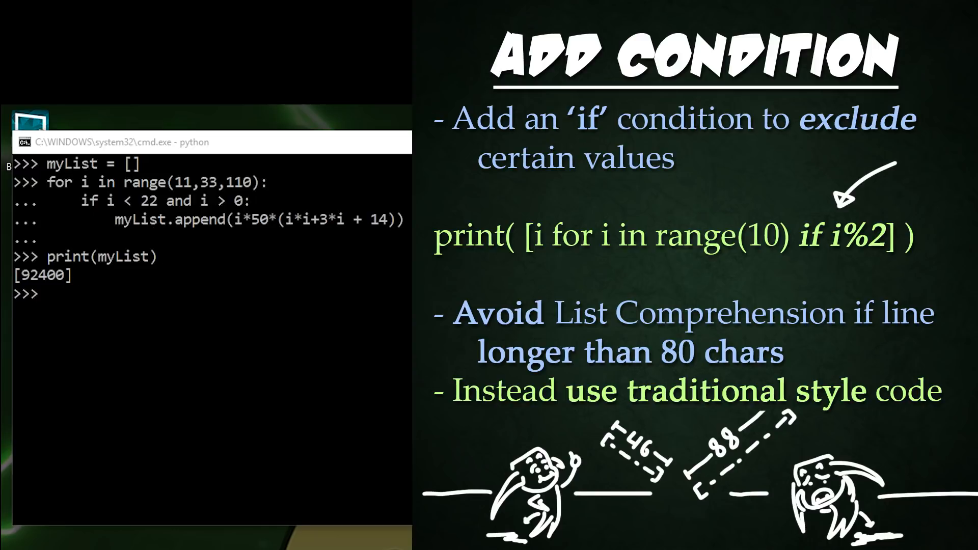